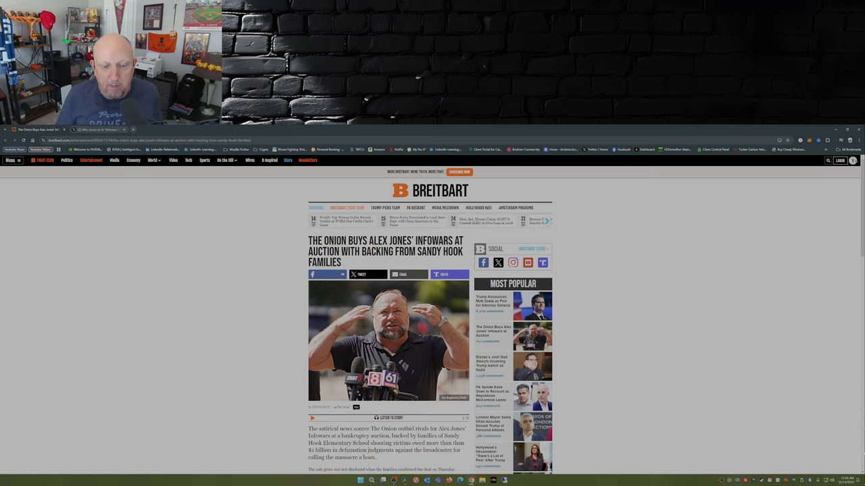
Step: Scroll down the Breitbart story on The Onion buying Infowars to read its body
scroll("down", 3)
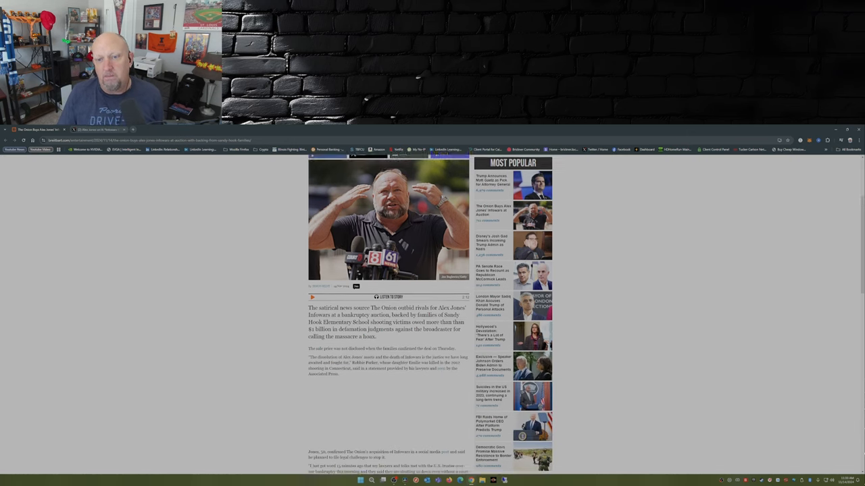
scroll("down", 3)
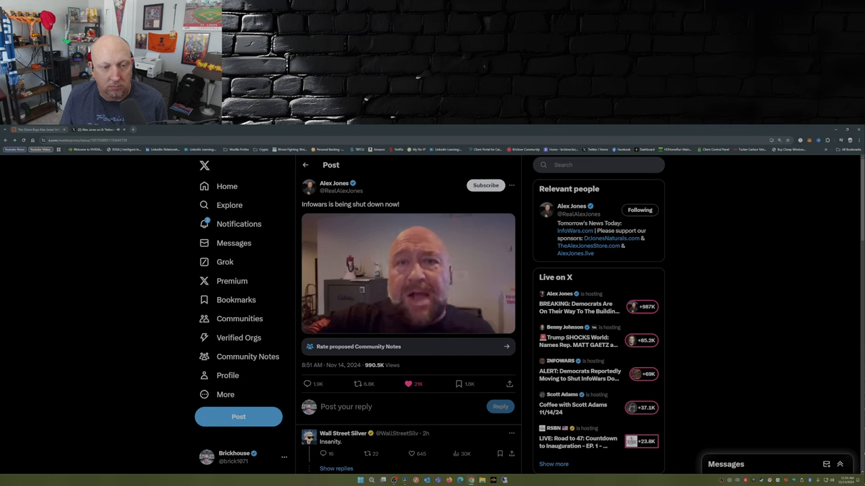
Step: Play Alex Jones's Infowars shutdown video in the post, then stop it
left_click(408, 273)
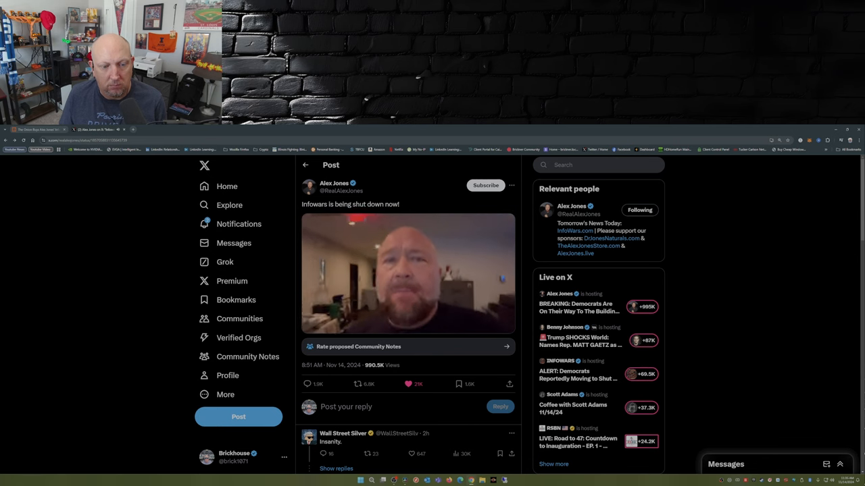
left_click(408, 273)
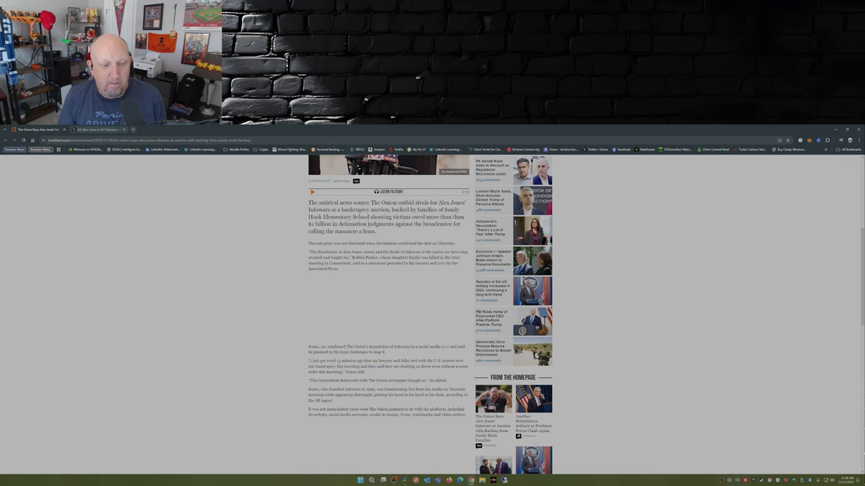
Step: Scroll further down the Breitbart auction article before returning to the X post
scroll("down", 3)
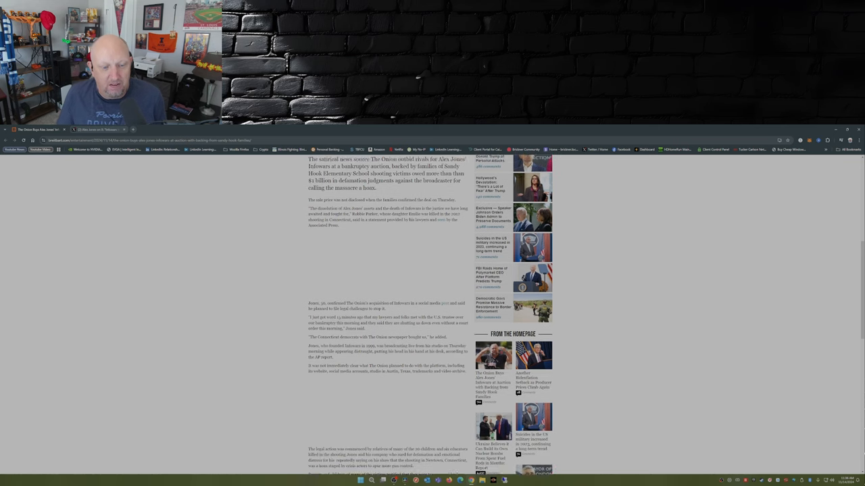
scroll("down", 3)
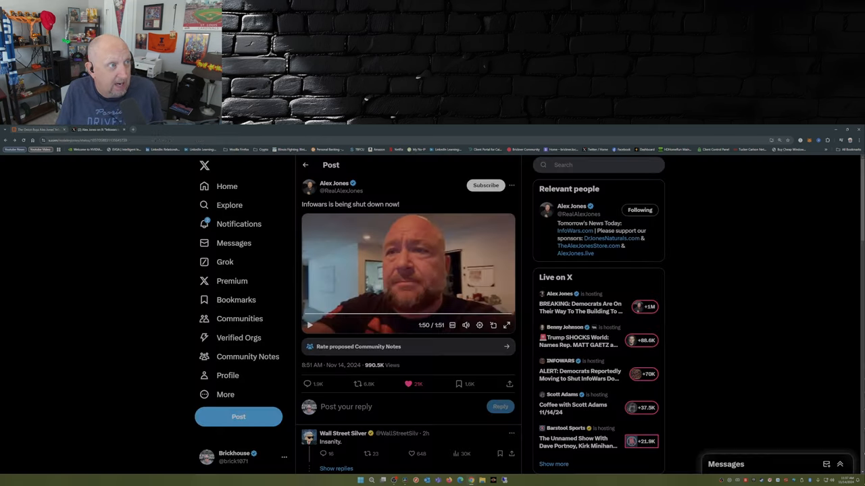
Step: Scroll below the shutdown post to reveal the first replies about The Onion's purchase
scroll("down", 3)
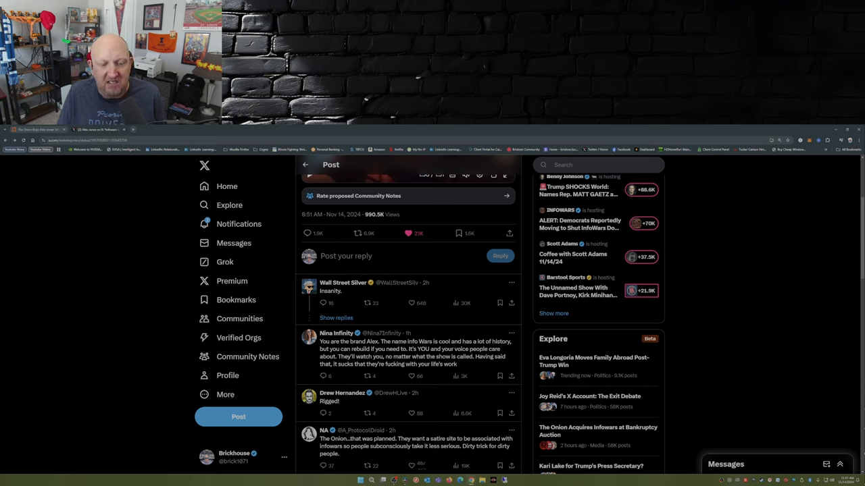
Step: Scroll through replies to reach the one mocking The Onion wasting millions on Infowars
scroll("down", 3)
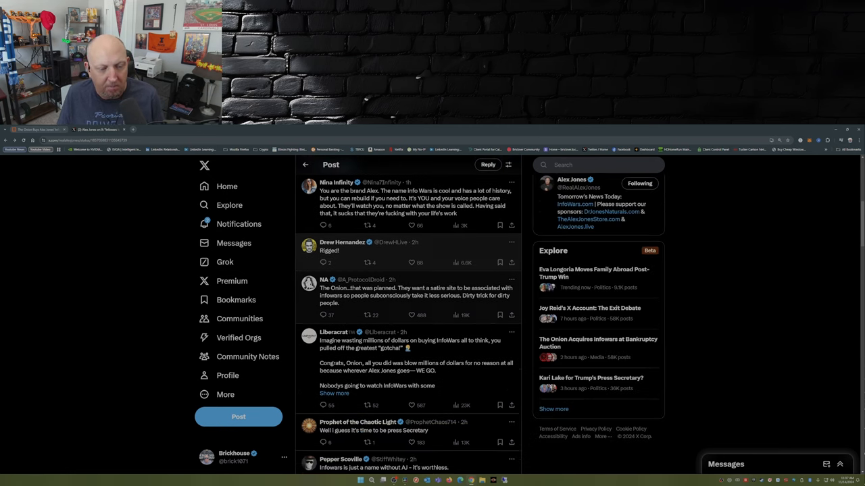
scroll("down", 3)
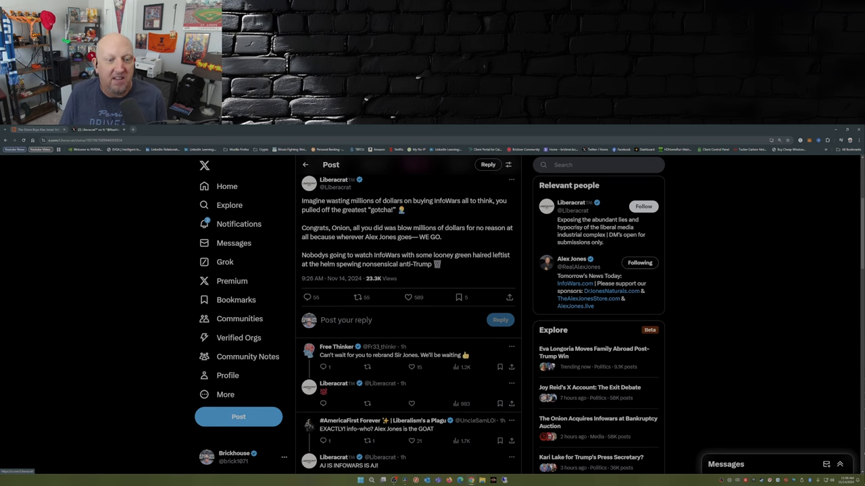
Step: Scroll further down the replies past the mocking Onion reply
scroll("down", 3)
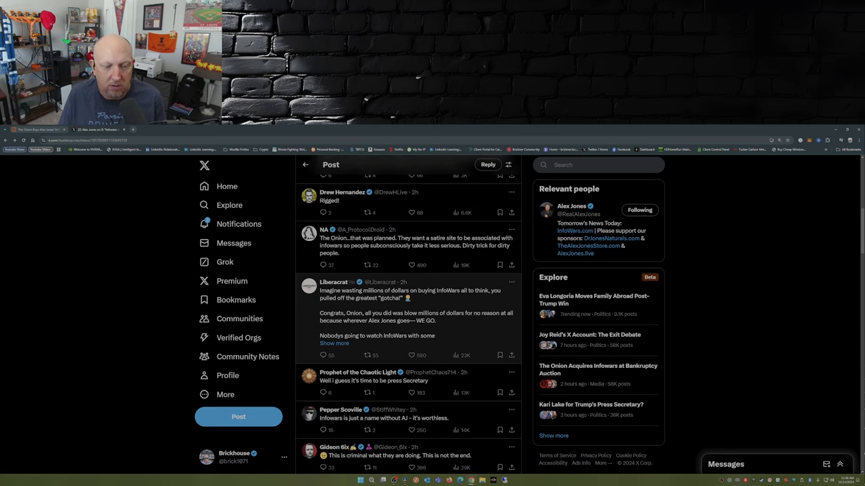
scroll("down", 3)
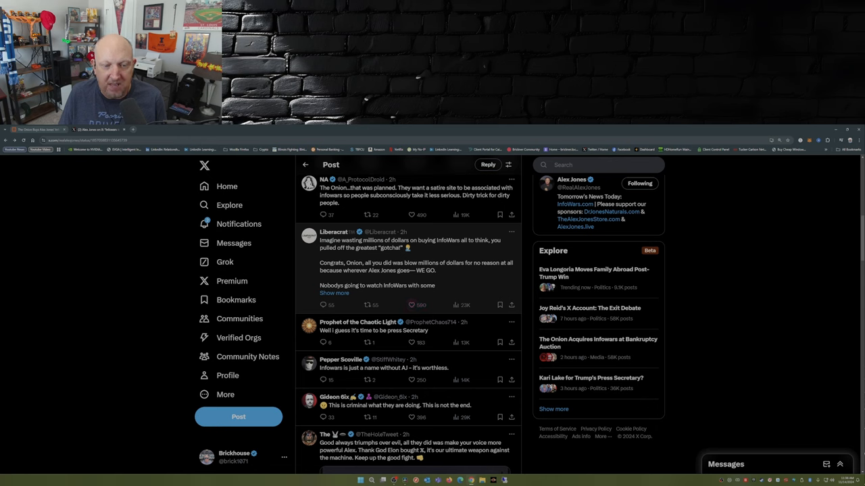